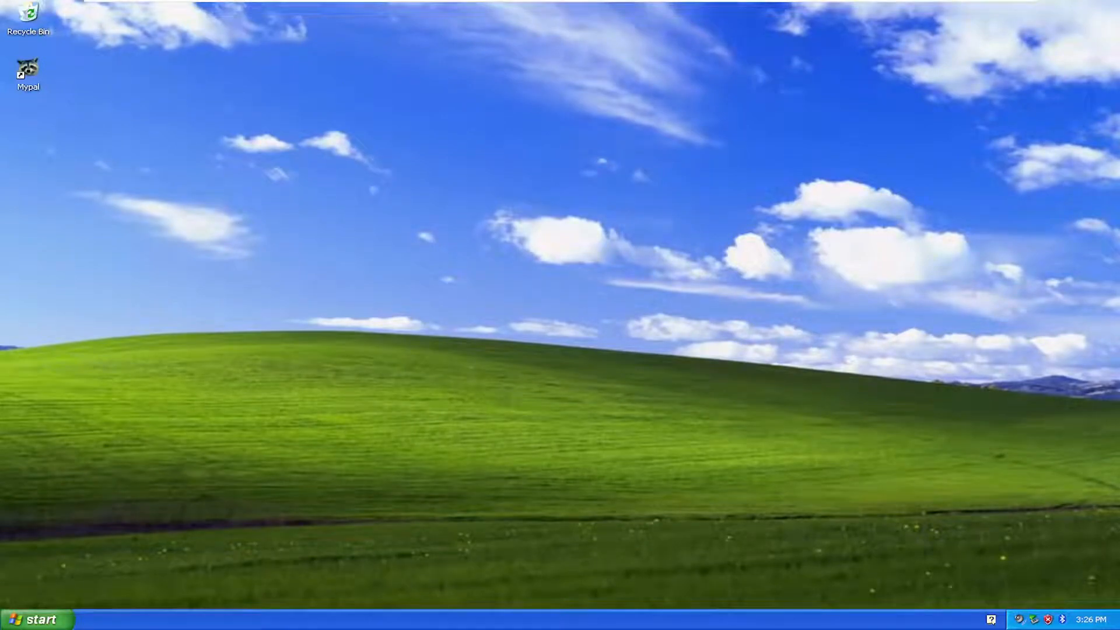
{"action": "mouse_move", "coordinate": [566, 585]}
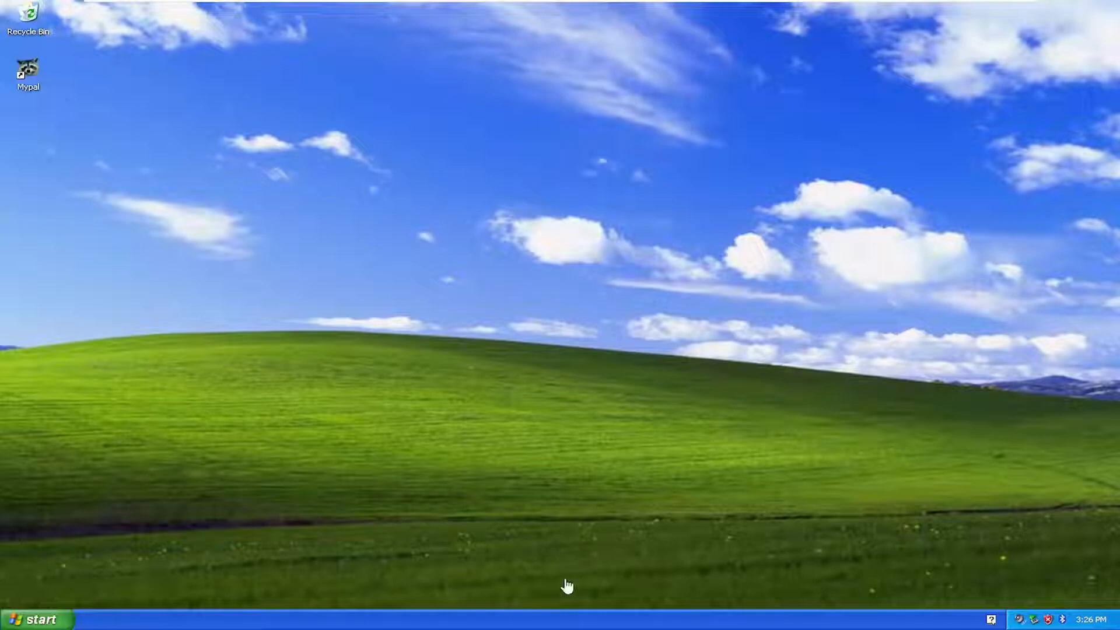
- Open the Windows XP Start menu
{"action": "left_click", "coordinate": [37, 618]}
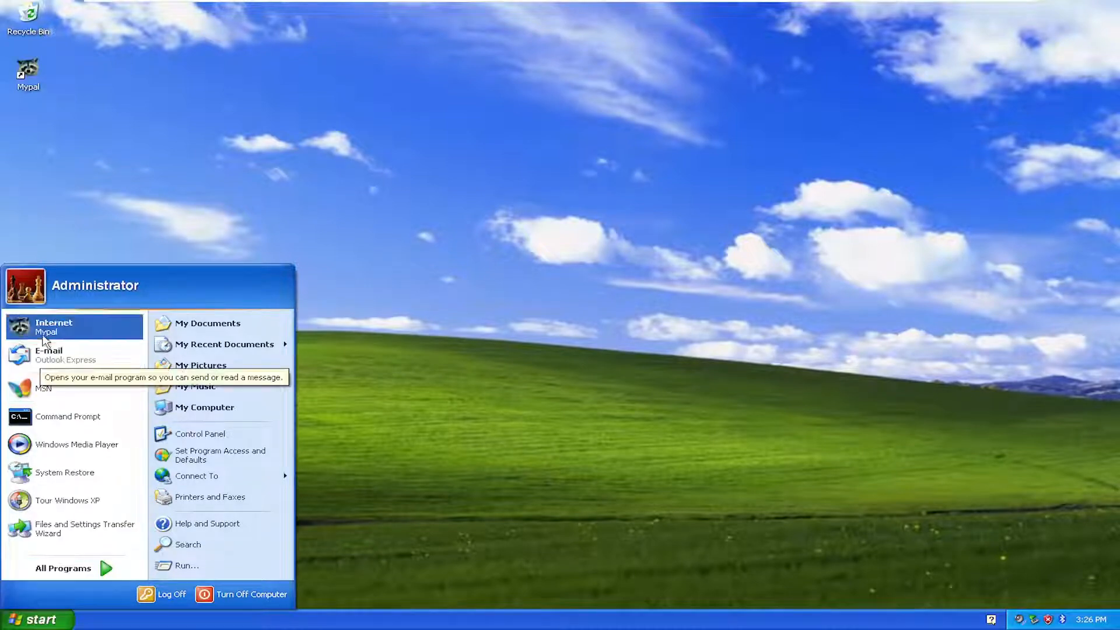
- Launch Internet Explorer from All Programs and decline making it the default browser
{"action": "left_click", "coordinate": [64, 568]}
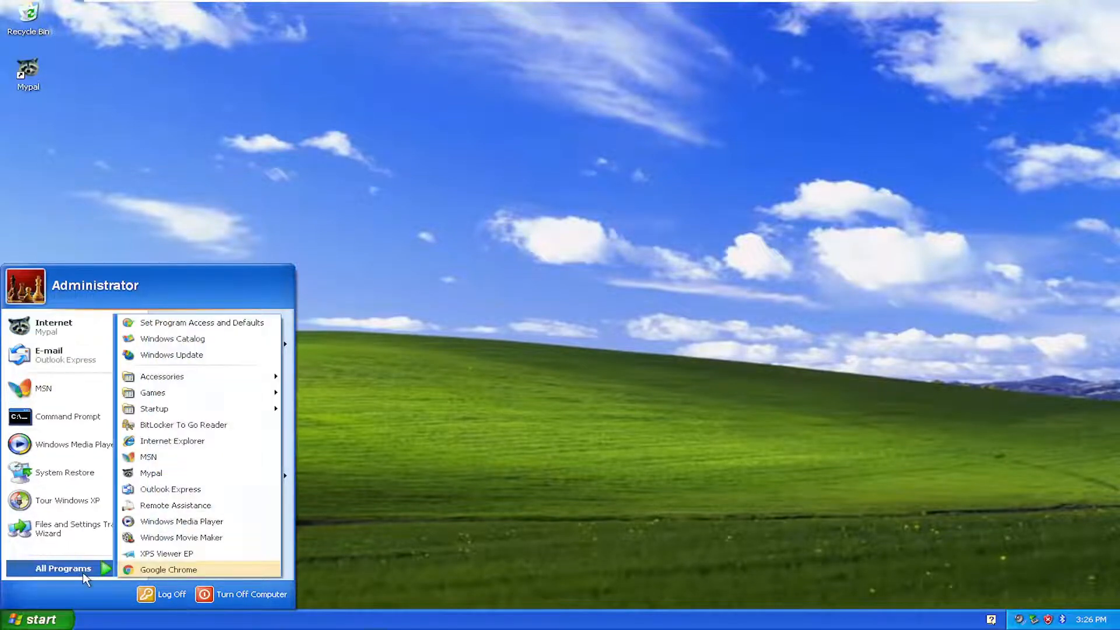
{"action": "left_click", "coordinate": [173, 441]}
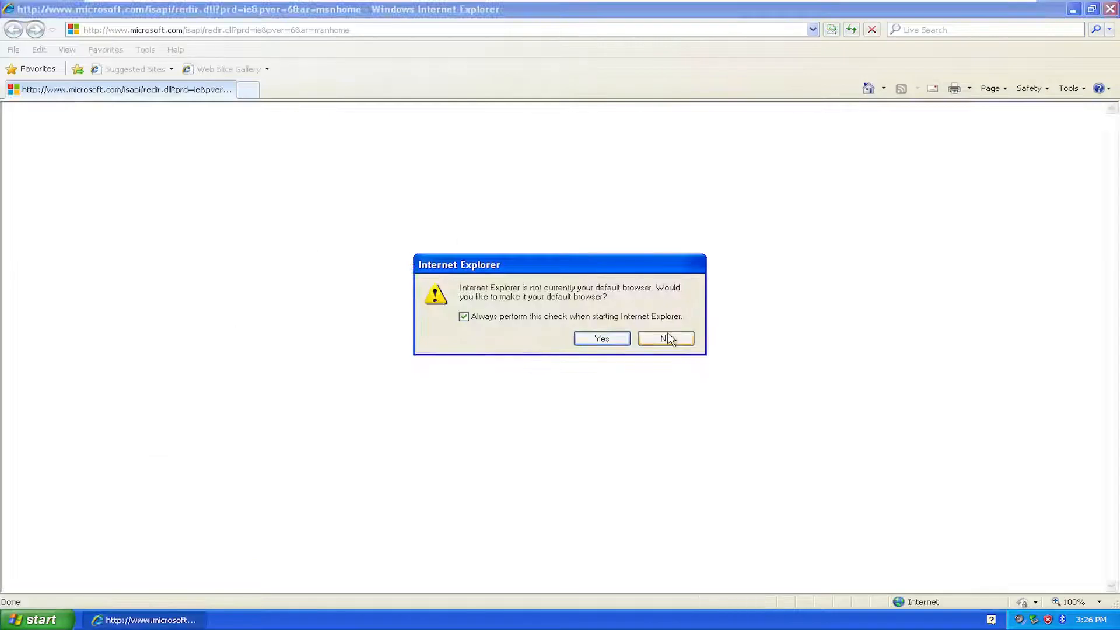
{"action": "left_click", "coordinate": [664, 337]}
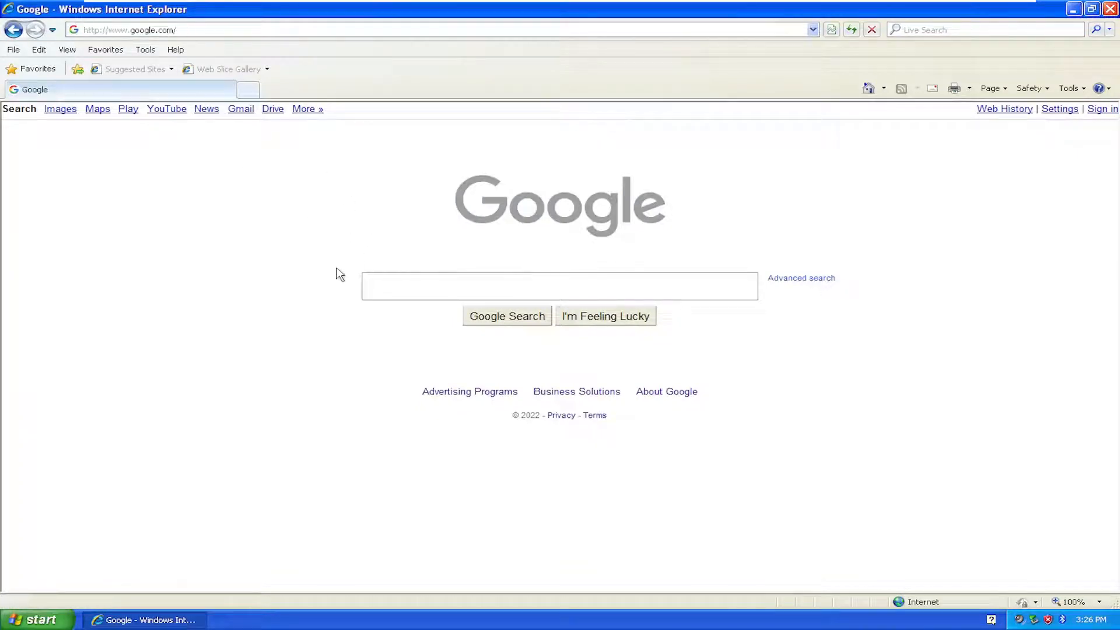
- Google 'firefox' and open the 'Download Firefox Browser' result
{"action": "type", "text": "firefox"}
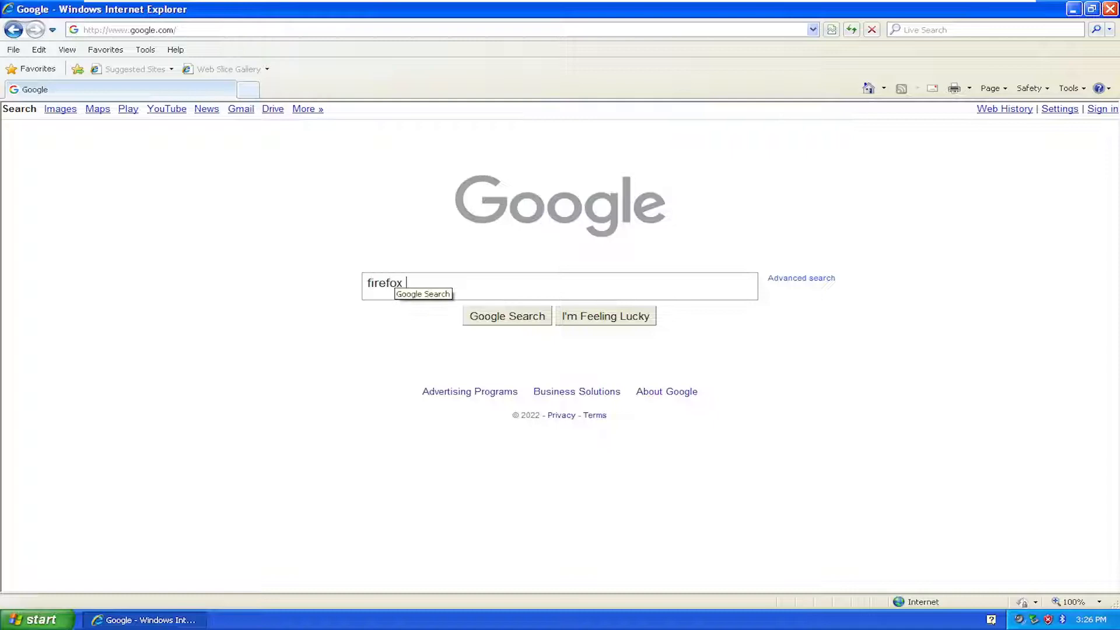
{"action": "left_click", "coordinate": [506, 316]}
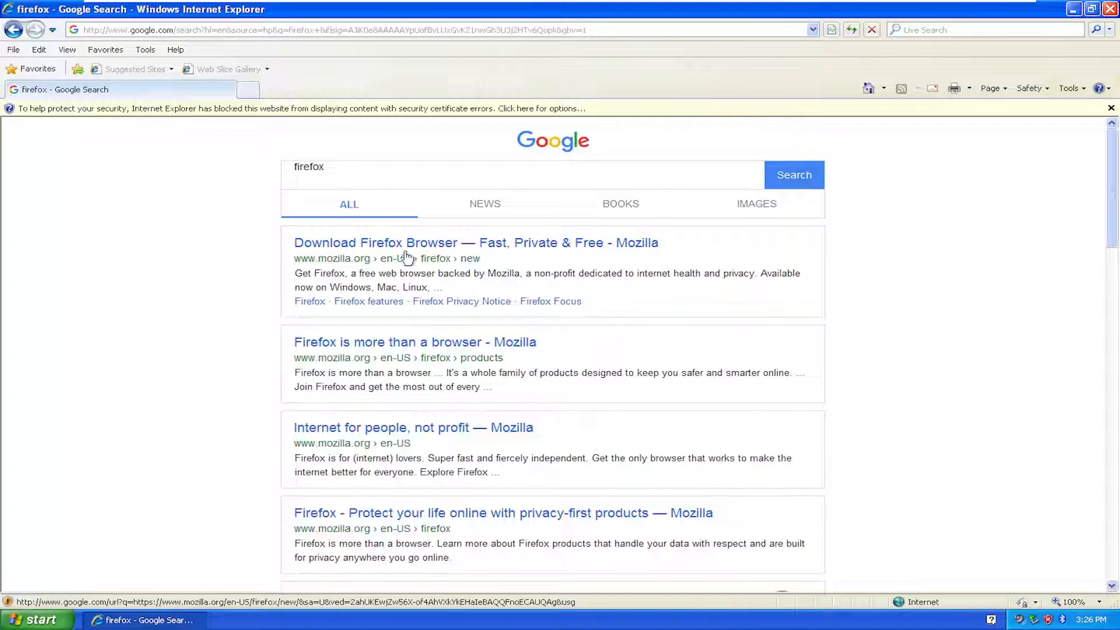
{"action": "left_click", "coordinate": [476, 242]}
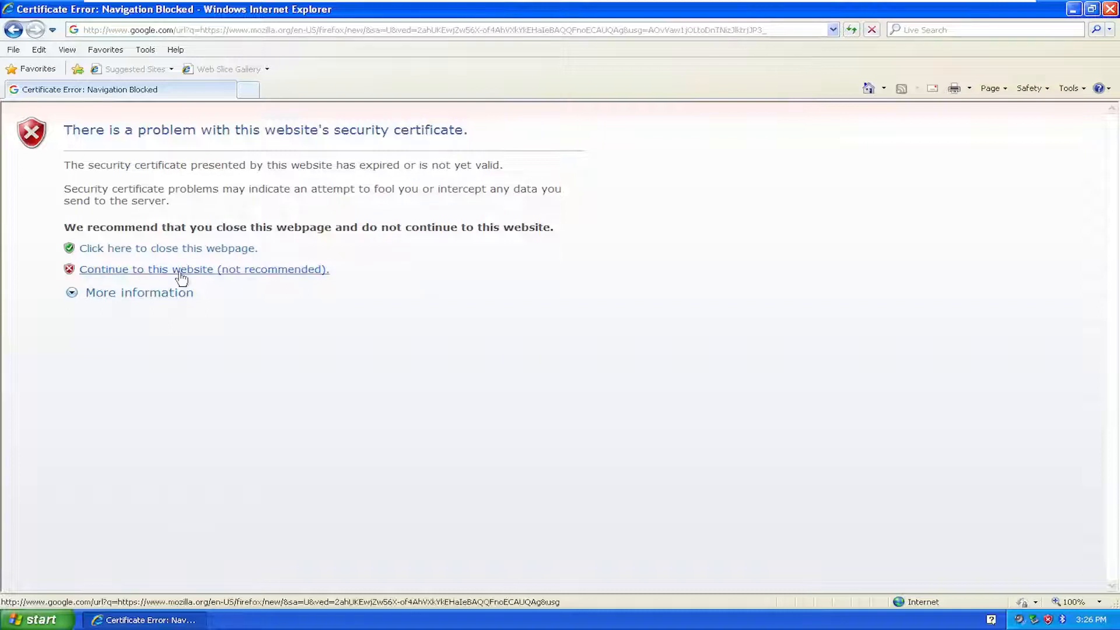
- Continue past the certificate warning and scroll to the Download Firefox button
{"action": "left_click", "coordinate": [204, 270]}
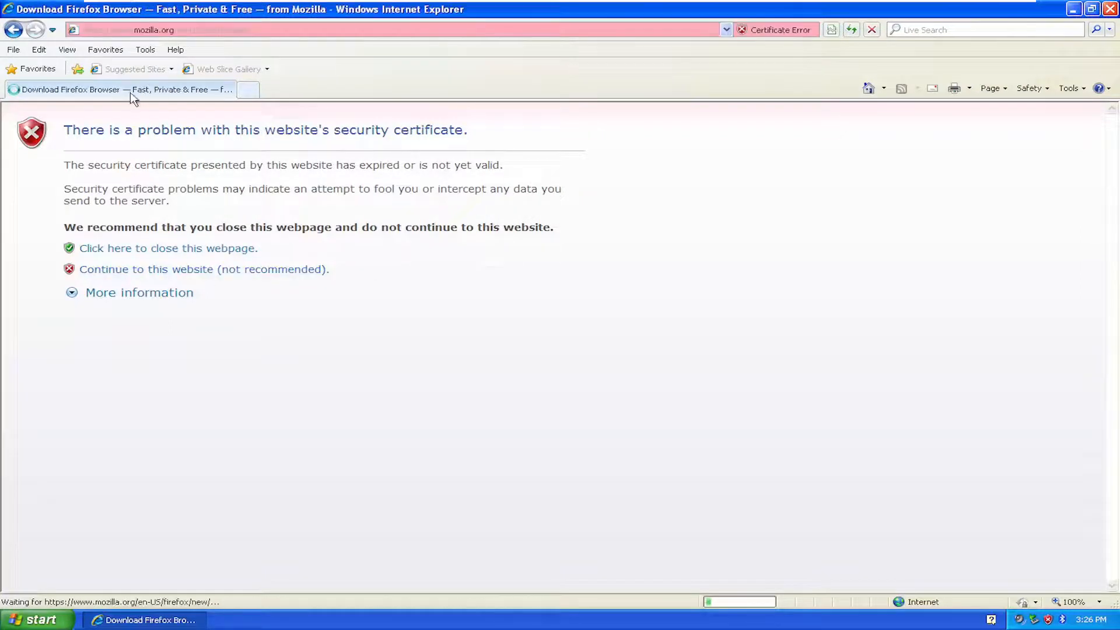
{"action": "left_click", "coordinate": [146, 268]}
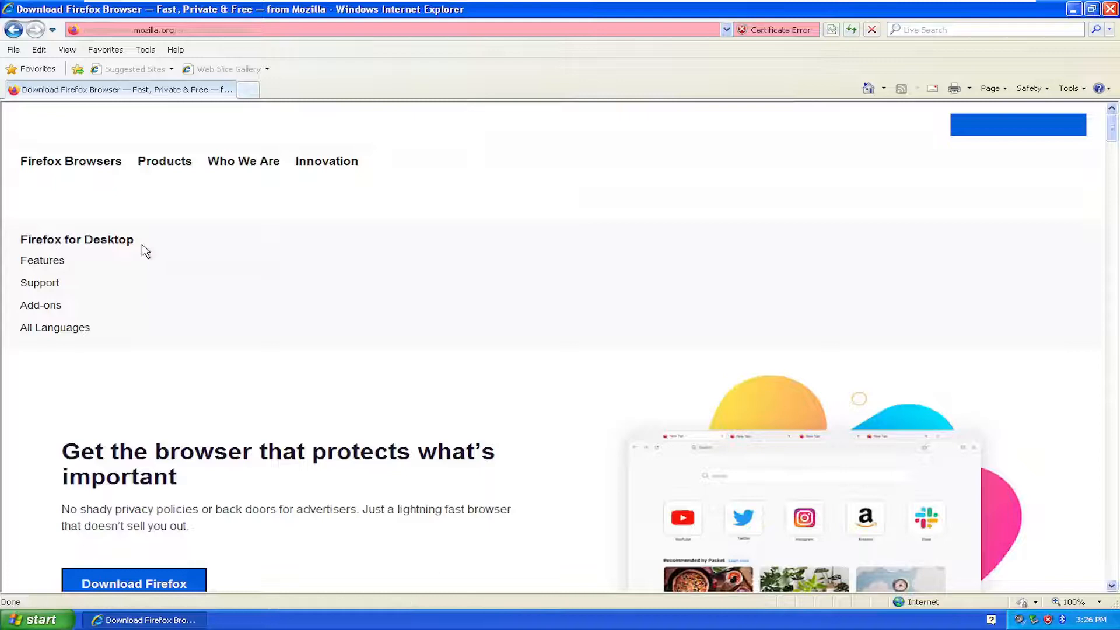
{"action": "scroll", "scroll_direction": "down", "scroll_amount": 3}
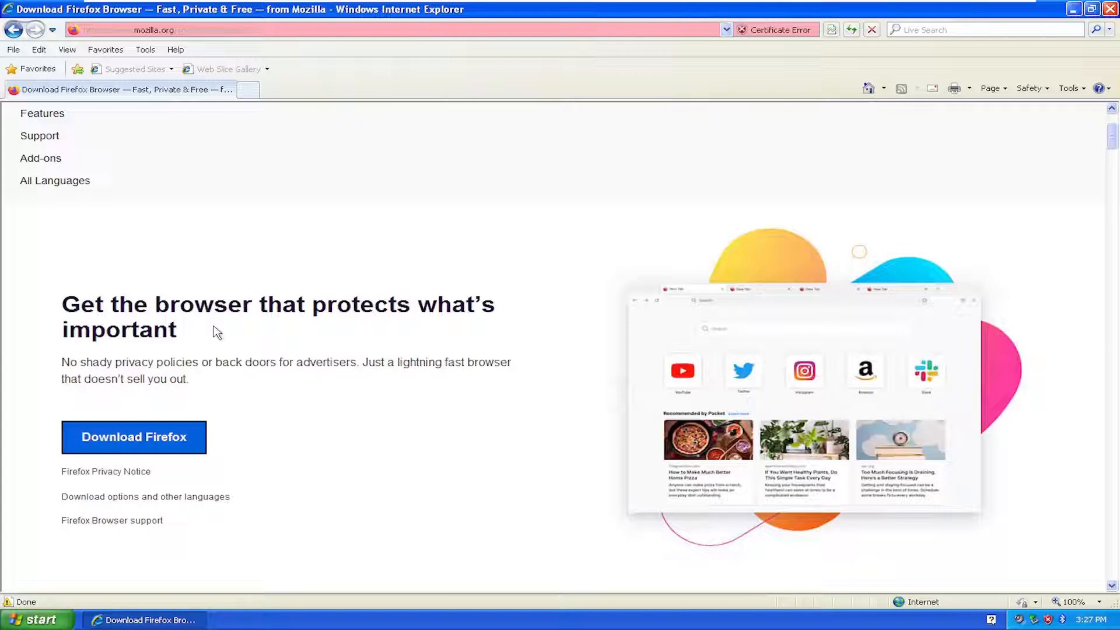
{"action": "mouse_move", "coordinate": [196, 329]}
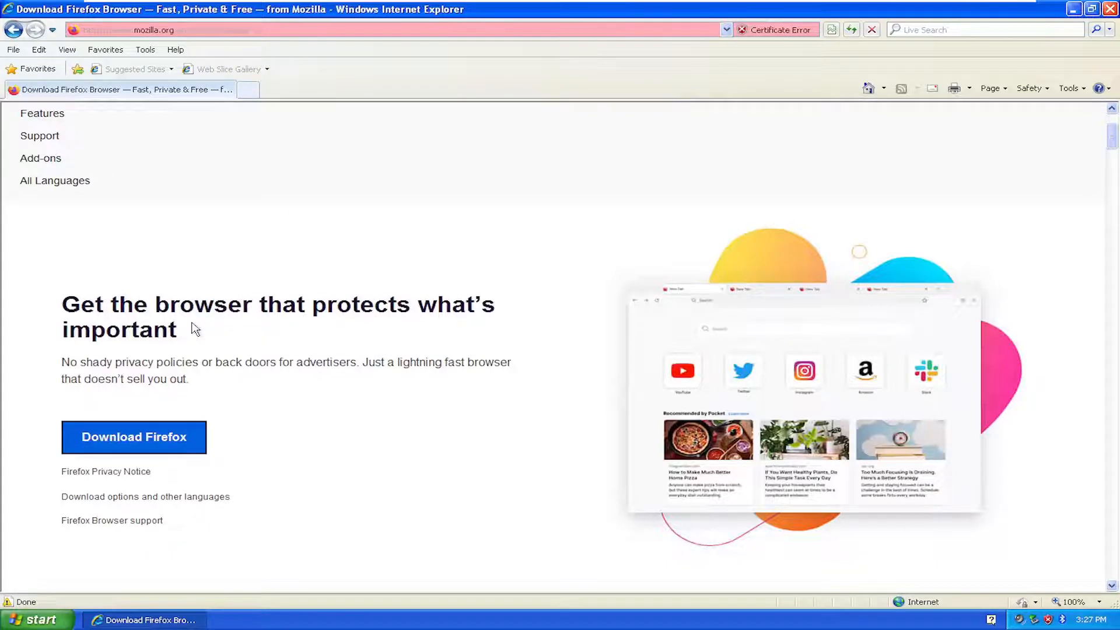
{"action": "mouse_move", "coordinate": [182, 284]}
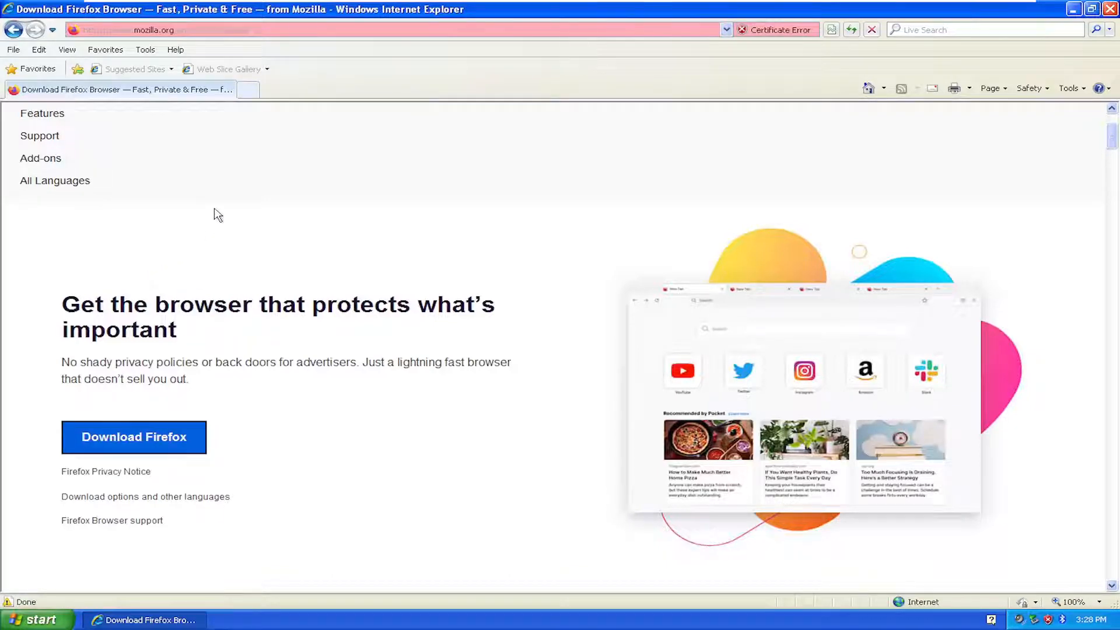
{"action": "mouse_move", "coordinate": [204, 341]}
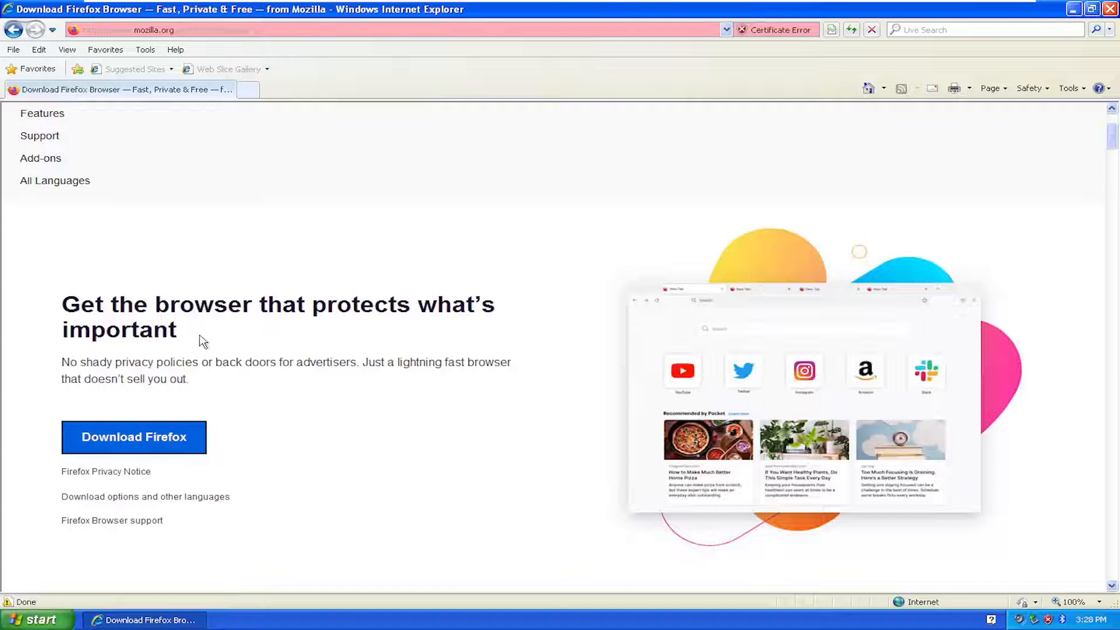
{"action": "mouse_move", "coordinate": [211, 338]}
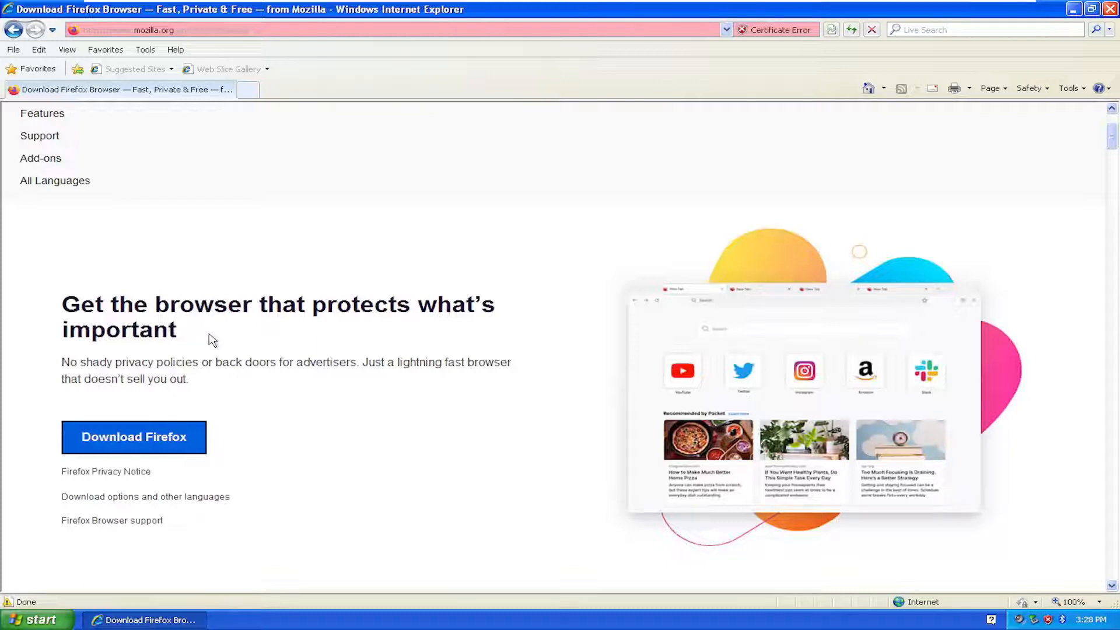
{"action": "scroll", "scroll_direction": "down", "scroll_amount": 3}
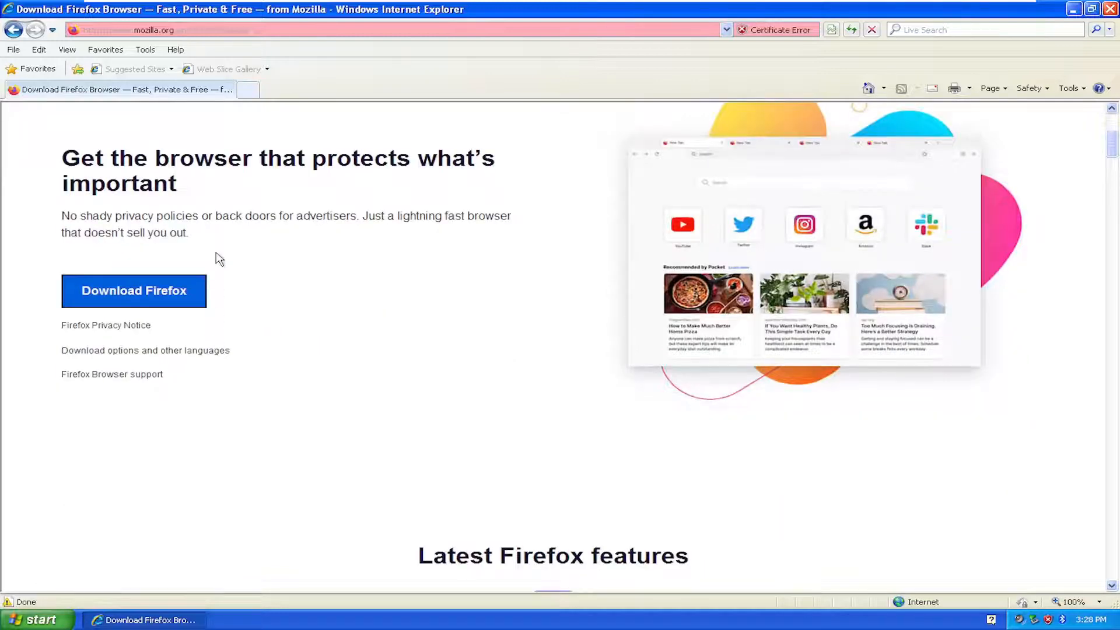
- Download Firefox, bypassing the certificate error page, and run the installer
{"action": "left_click", "coordinate": [134, 291]}
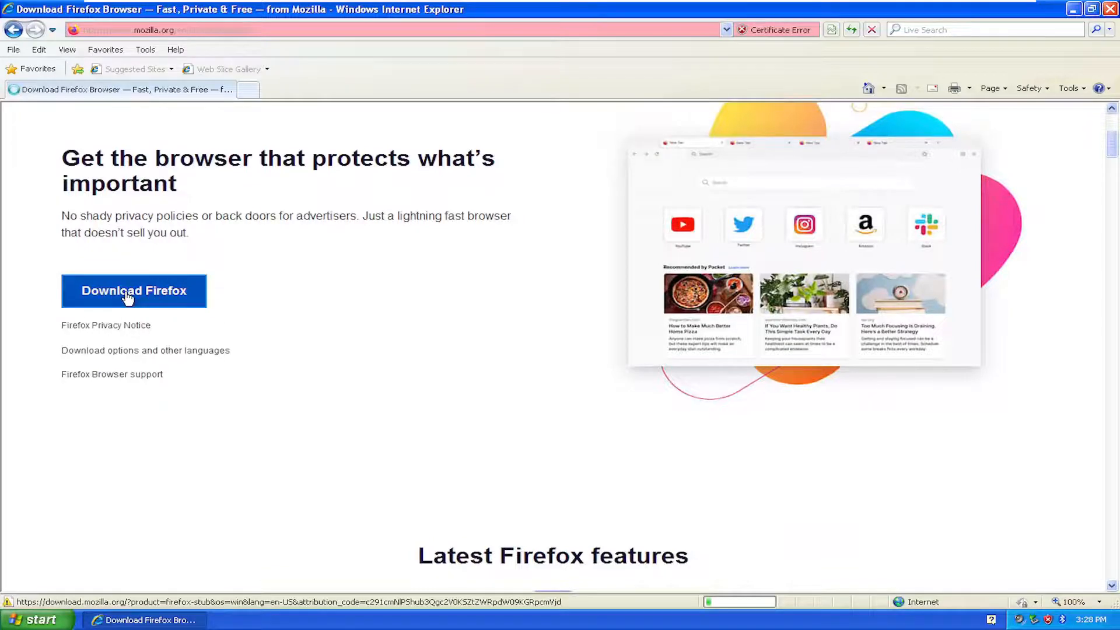
{"action": "left_click", "coordinate": [133, 291]}
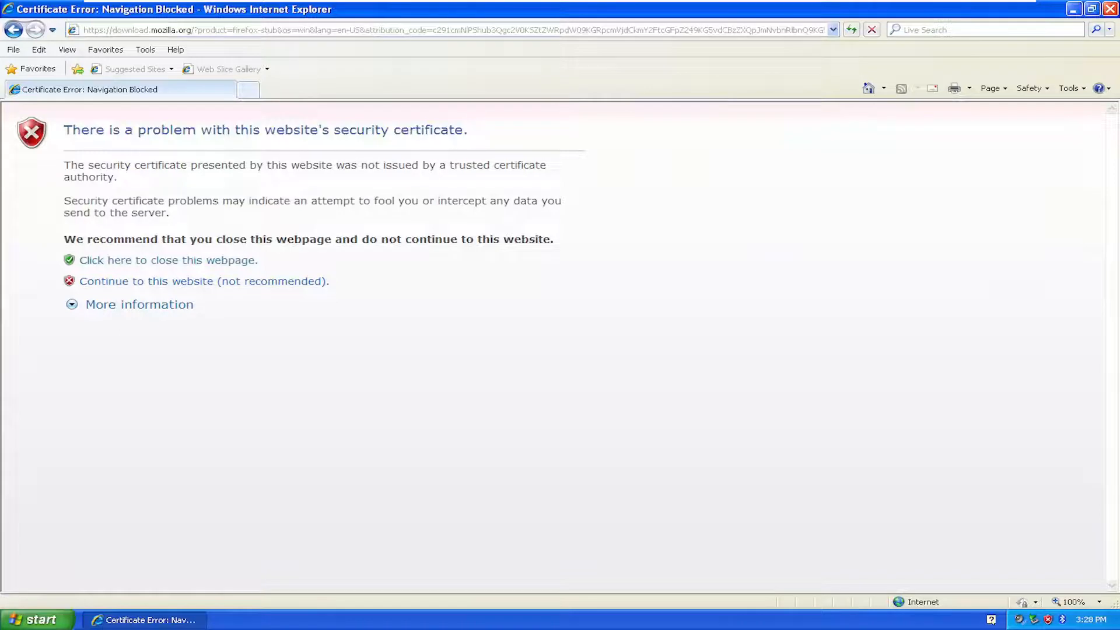
{"action": "left_click", "coordinate": [204, 281]}
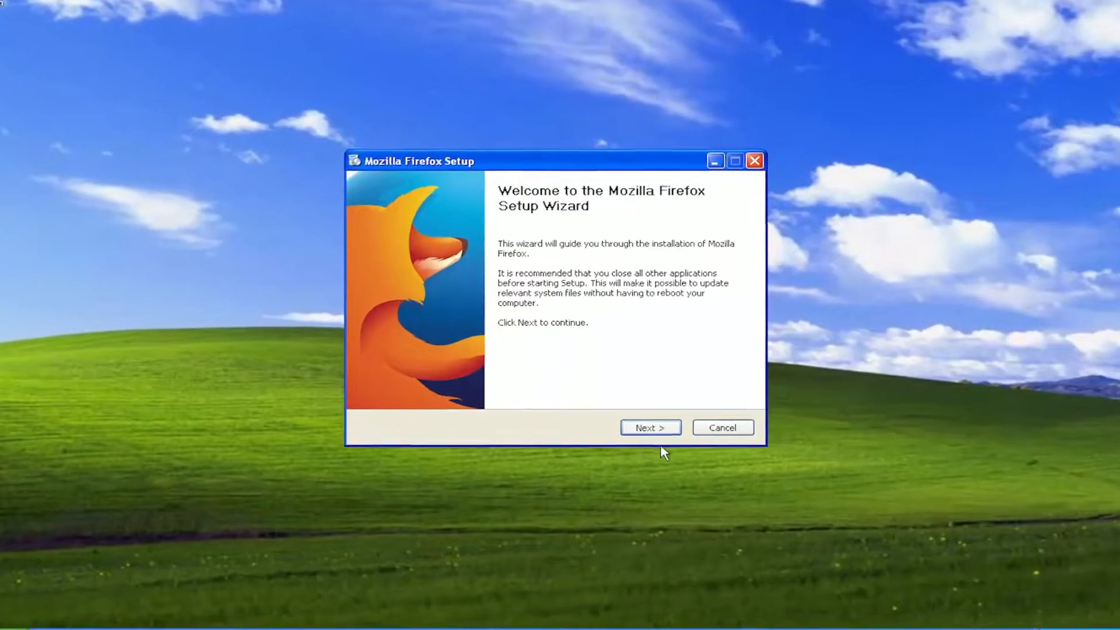
- Install Firefox, launch it, and choose 'Don't import anything' in the Import Wizard
{"action": "left_click", "coordinate": [649, 427]}
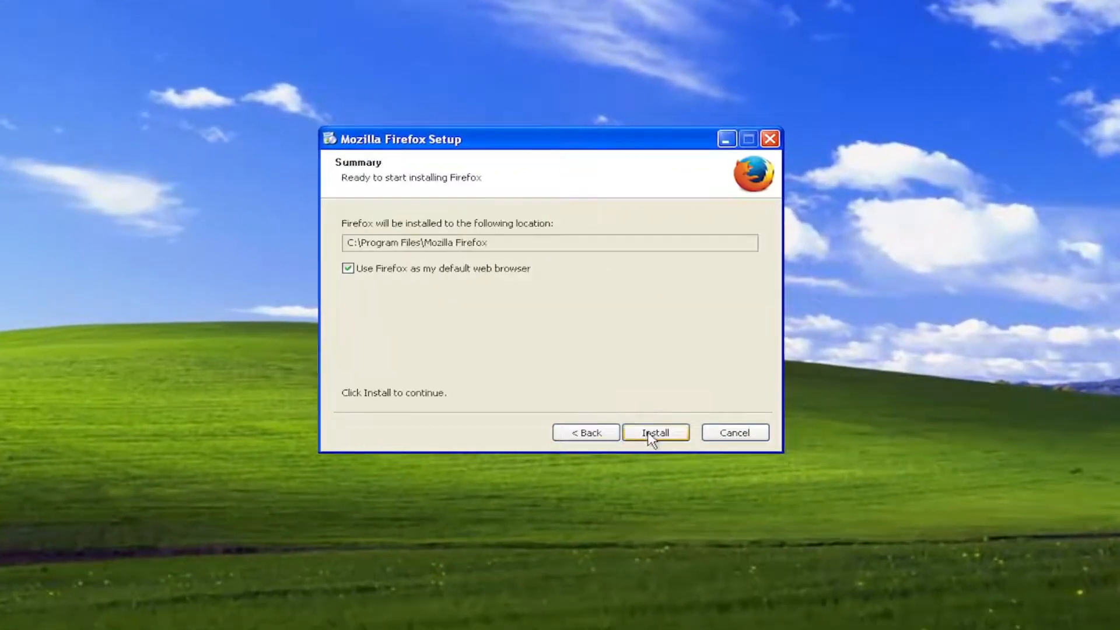
{"action": "left_click", "coordinate": [655, 433]}
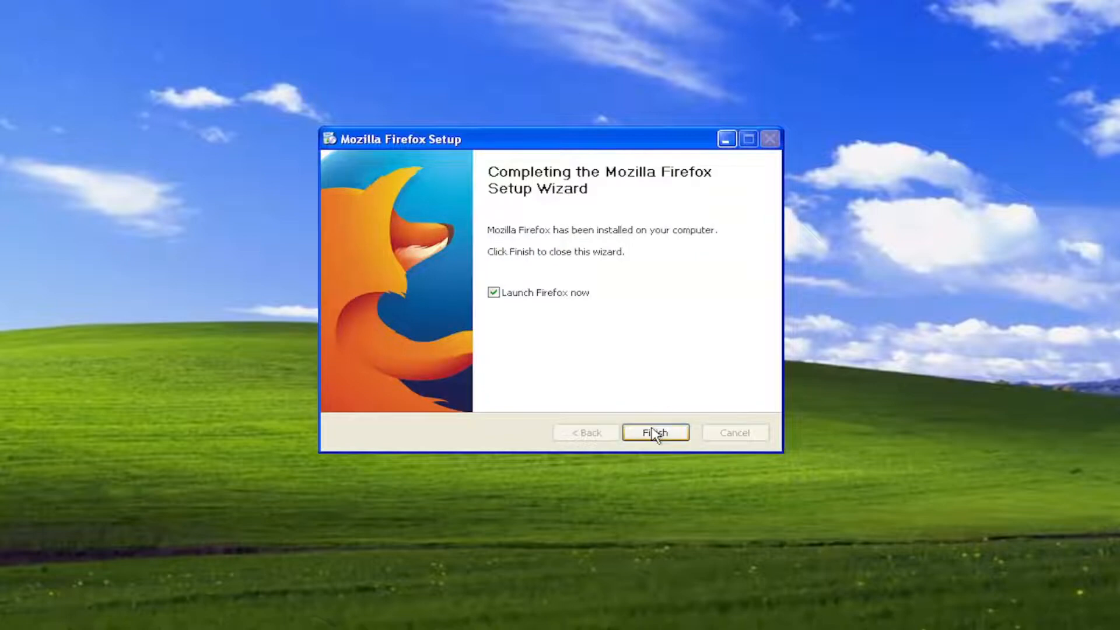
{"action": "left_click", "coordinate": [655, 432]}
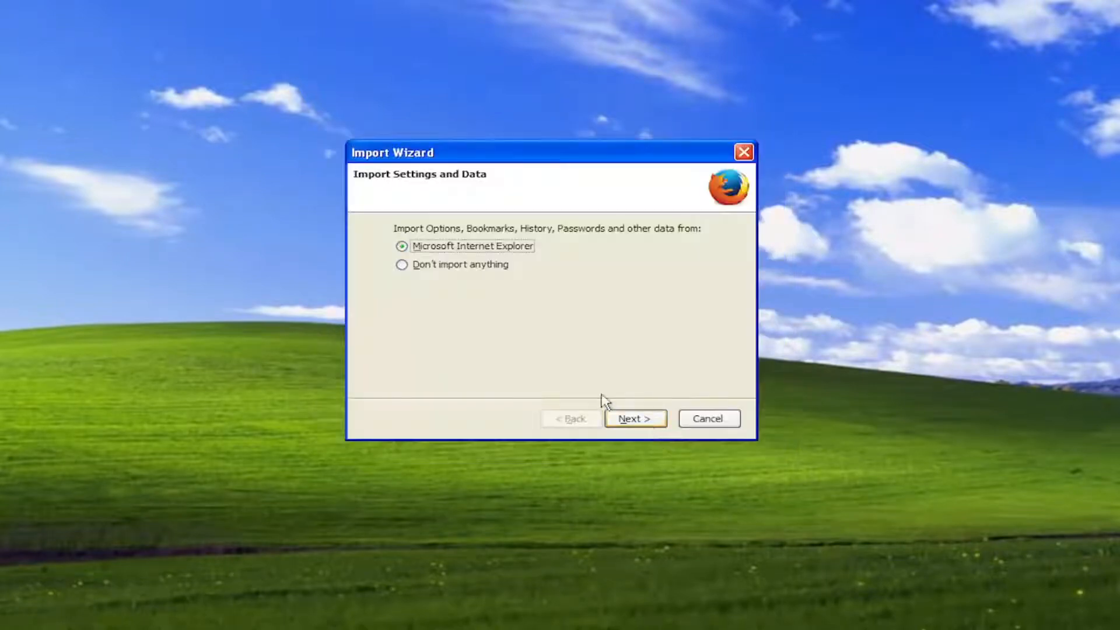
{"action": "left_click", "coordinate": [402, 264]}
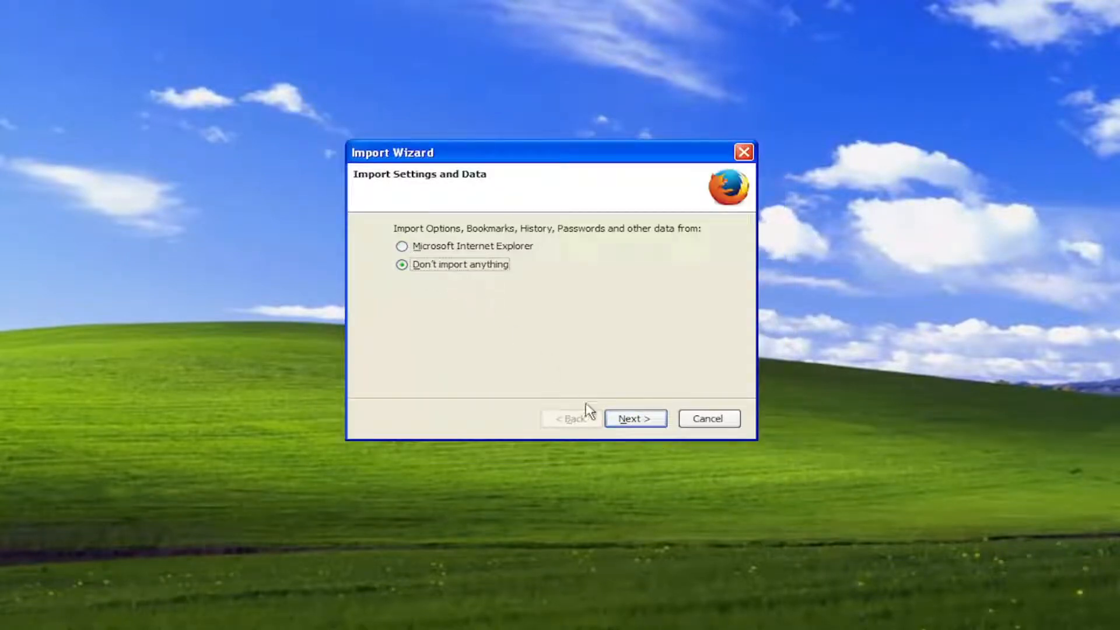
{"action": "left_click", "coordinate": [634, 418]}
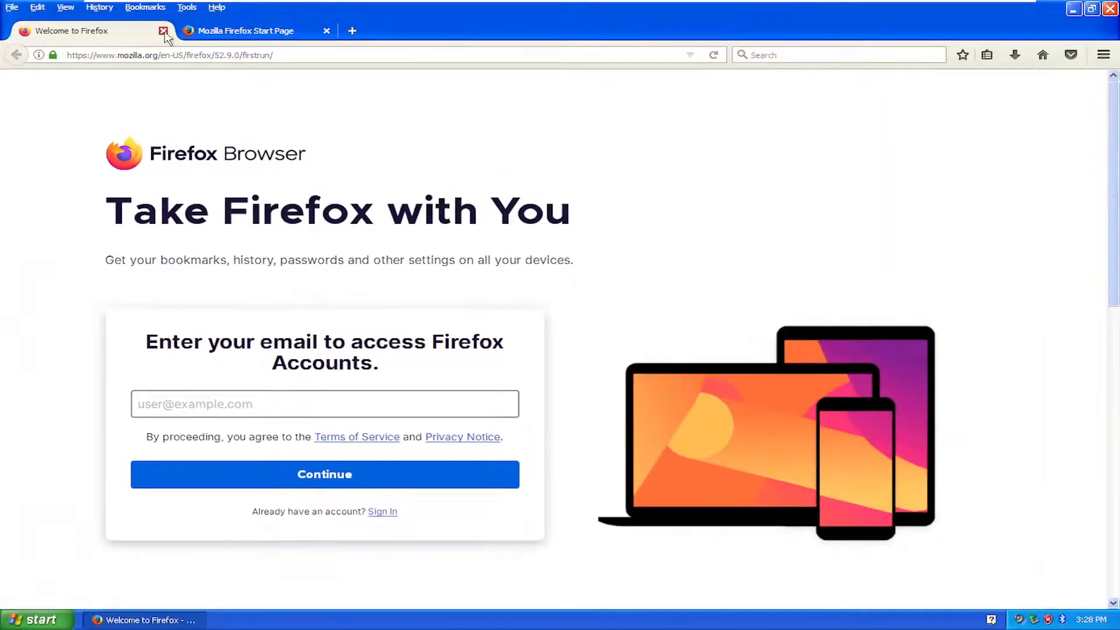
- Close the 'Welcome to Firefox' tab and go to youtube.com
{"action": "left_click", "coordinate": [165, 31]}
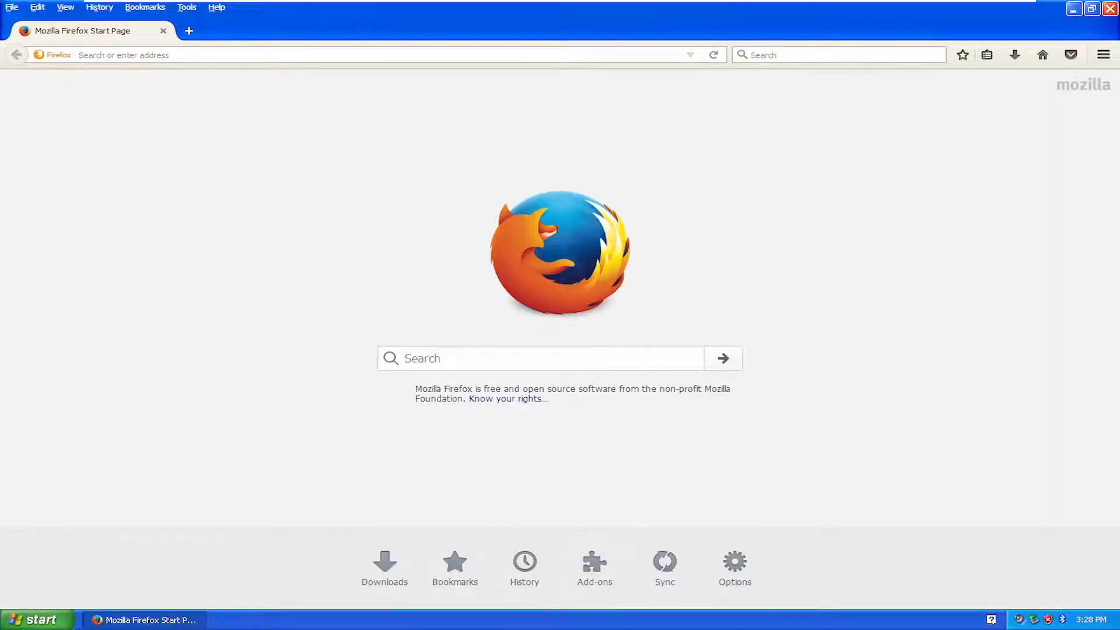
{"action": "type", "text": "youtube.com"}
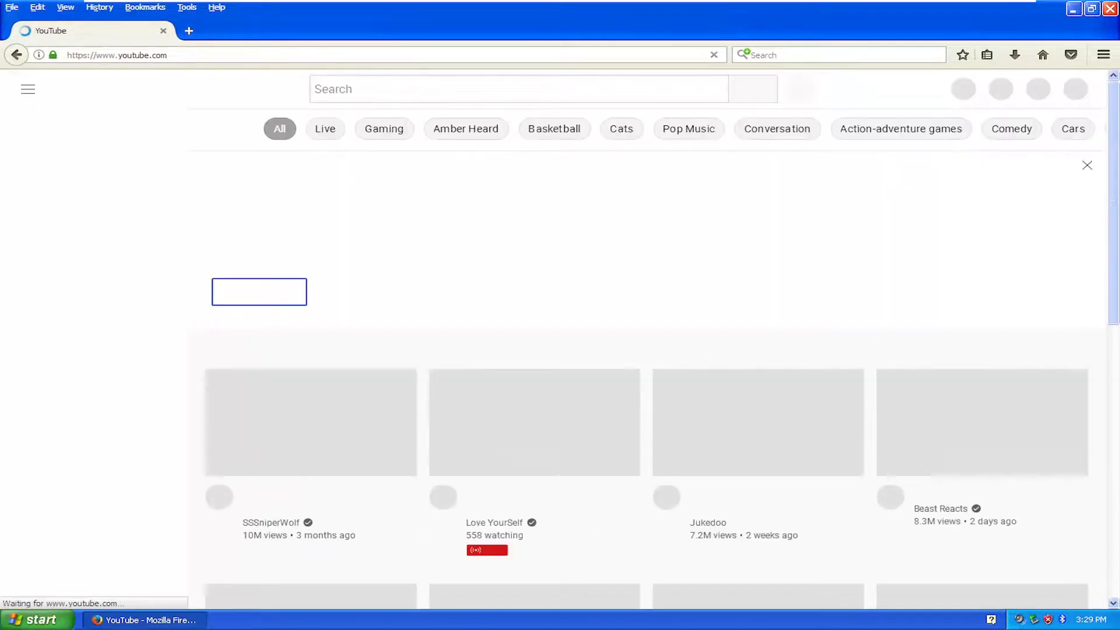
- Search YouTube for 'mdtech' and open the MDTechVideos channel's videos
{"action": "type", "text": "mdtechvideos"}
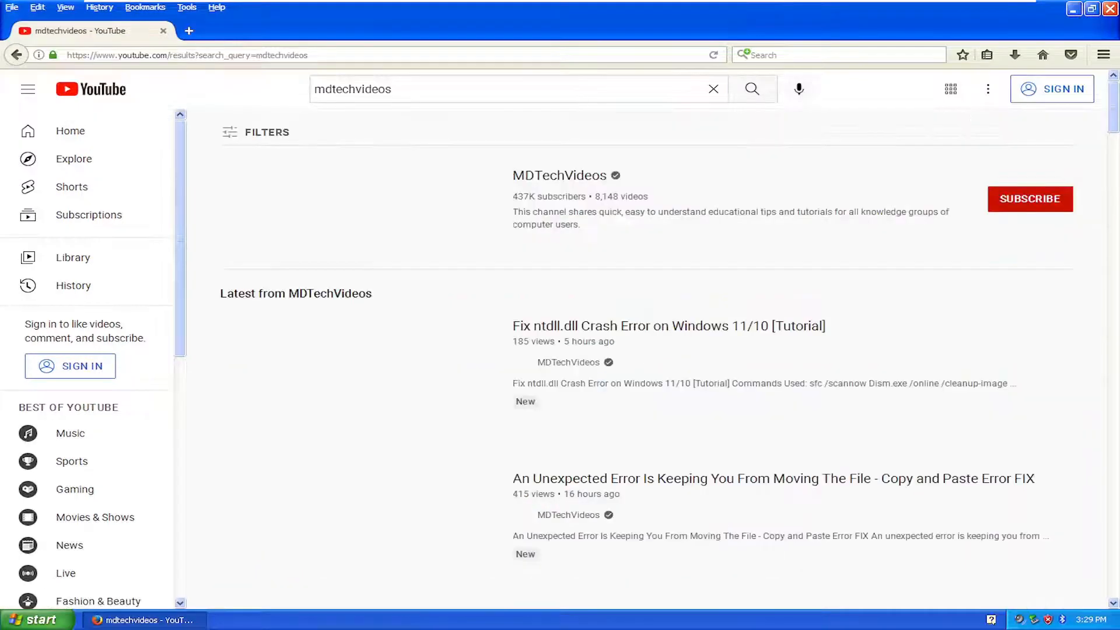
{"action": "left_click", "coordinate": [560, 175]}
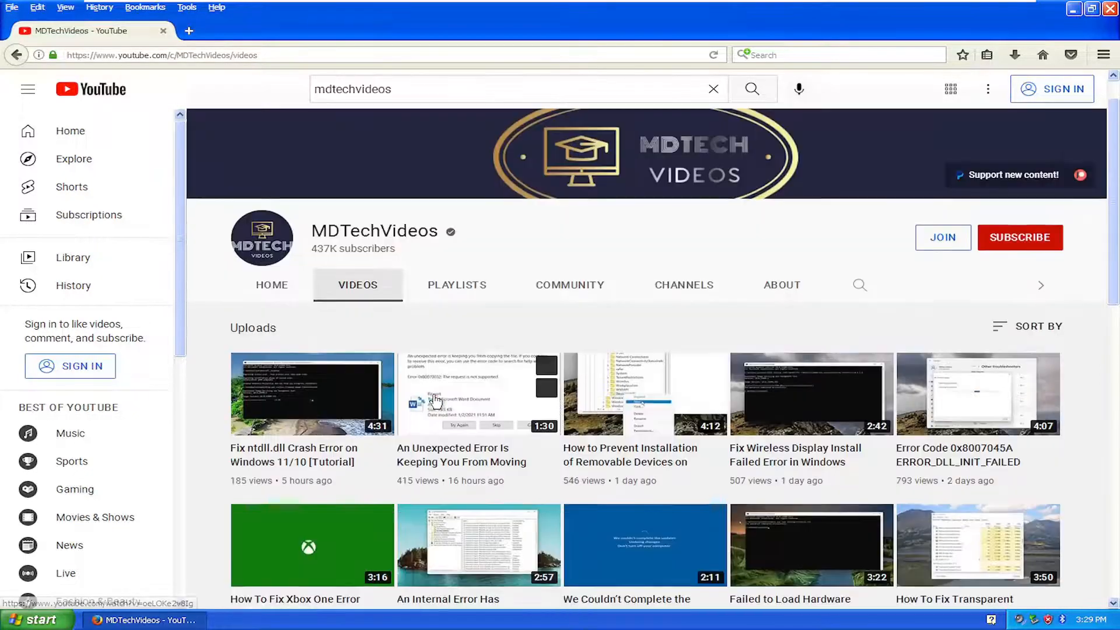
{"action": "scroll", "scroll_direction": "down", "scroll_amount": 3}
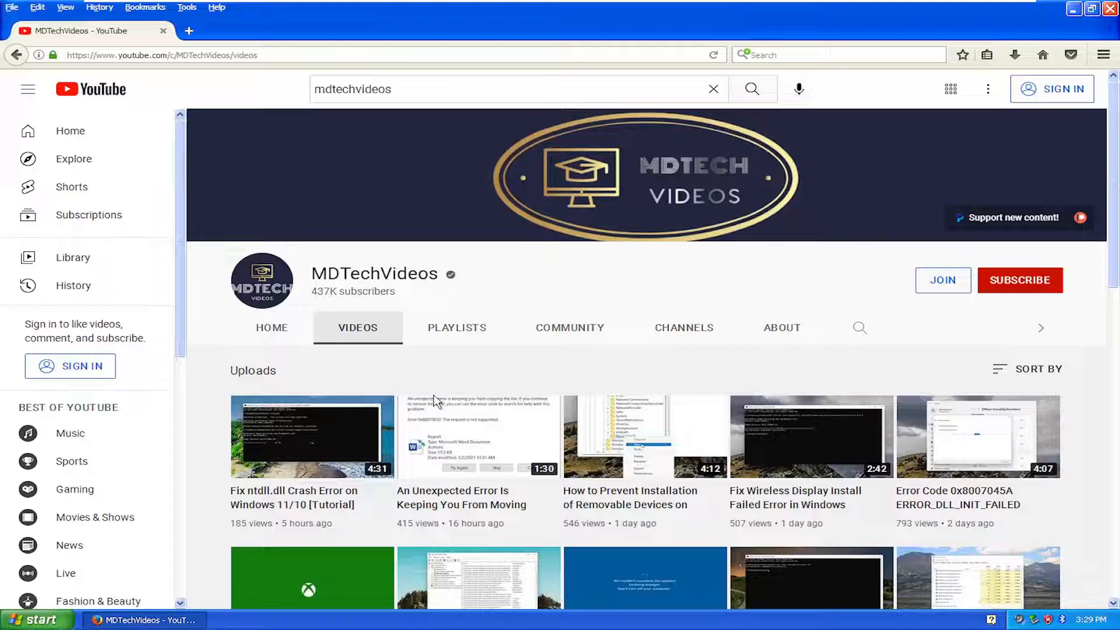
{"action": "mouse_move", "coordinate": [523, 274]}
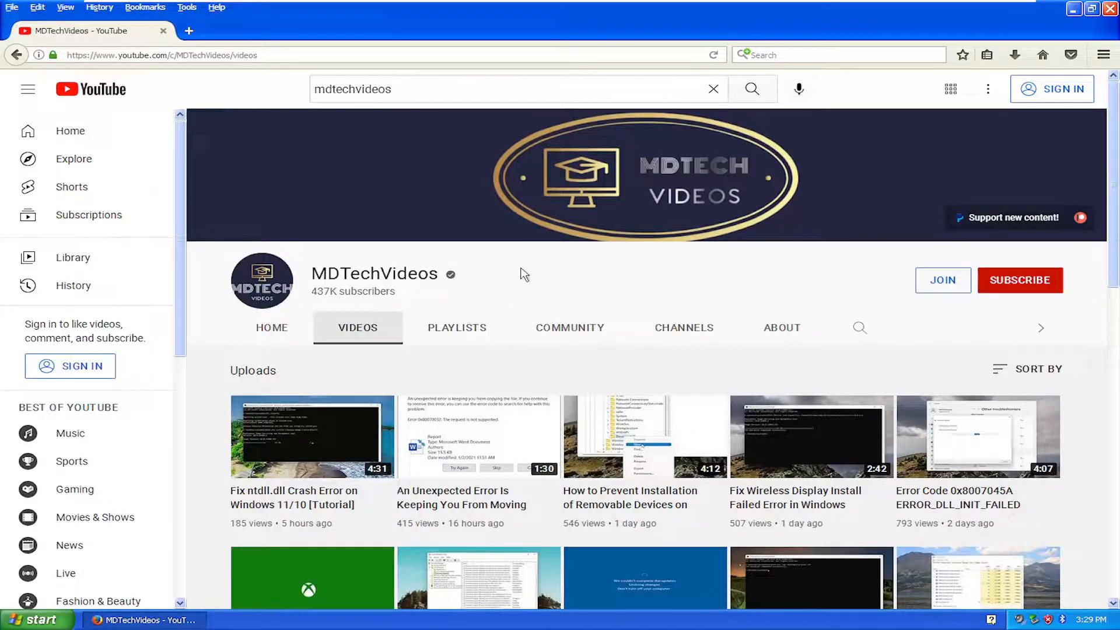
{"action": "scroll", "scroll_direction": "down", "scroll_amount": 3}
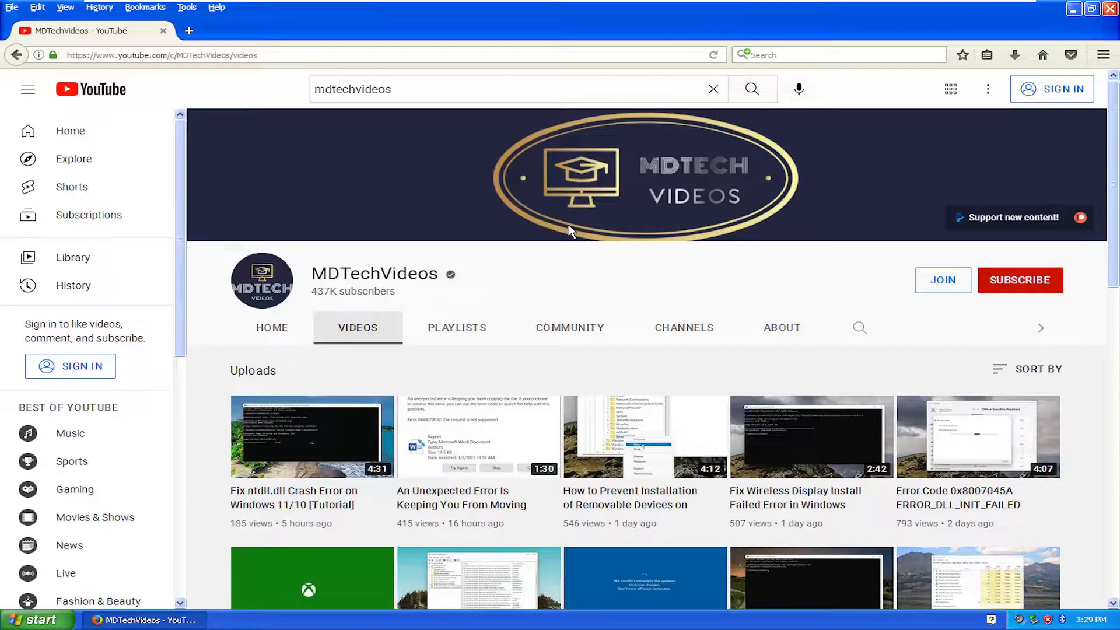
{"action": "mouse_move", "coordinate": [631, 364]}
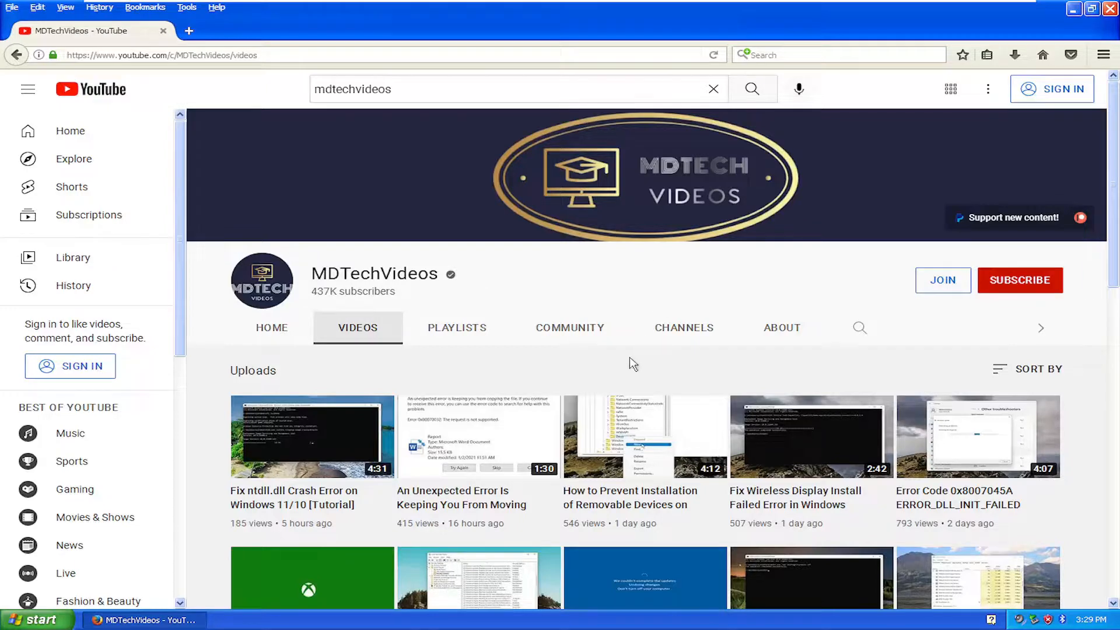
{"action": "scroll", "scroll_direction": "down", "scroll_amount": 3}
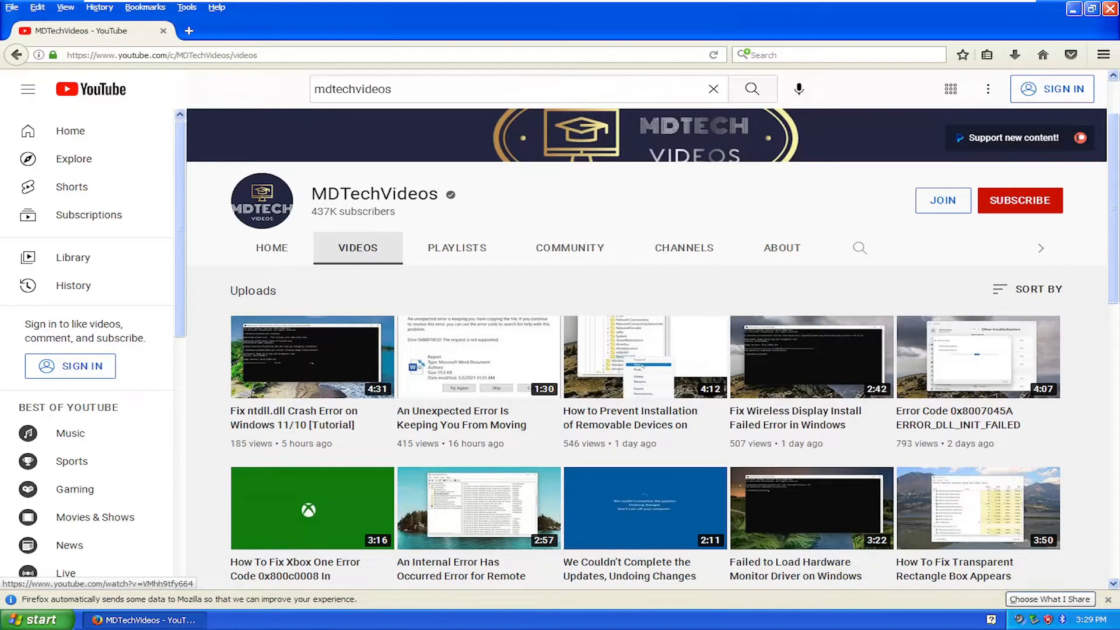